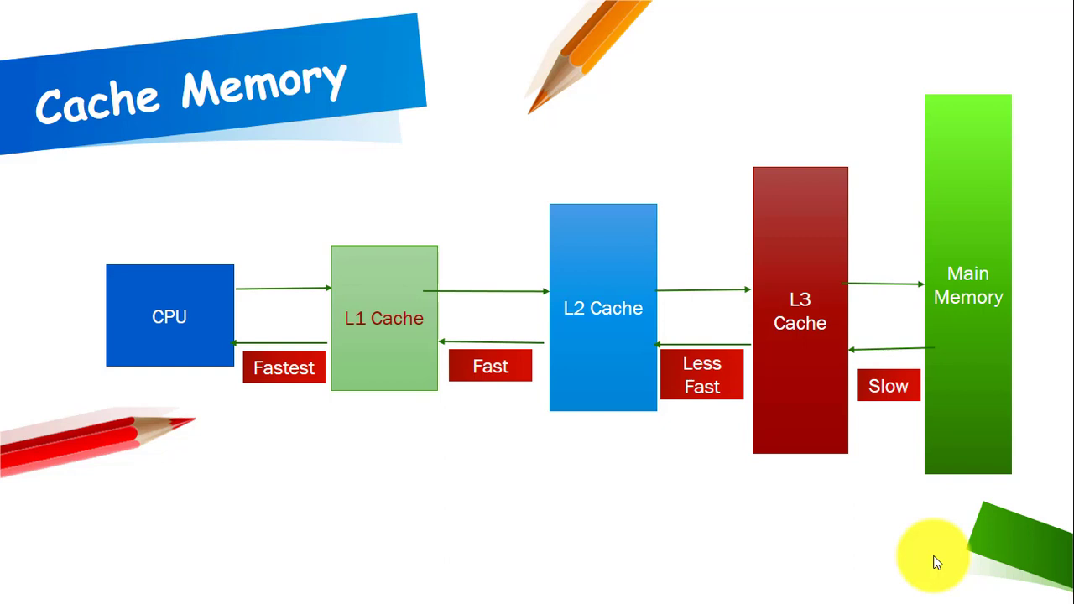
{"action": "mouse_move", "coordinate": [222, 399]}
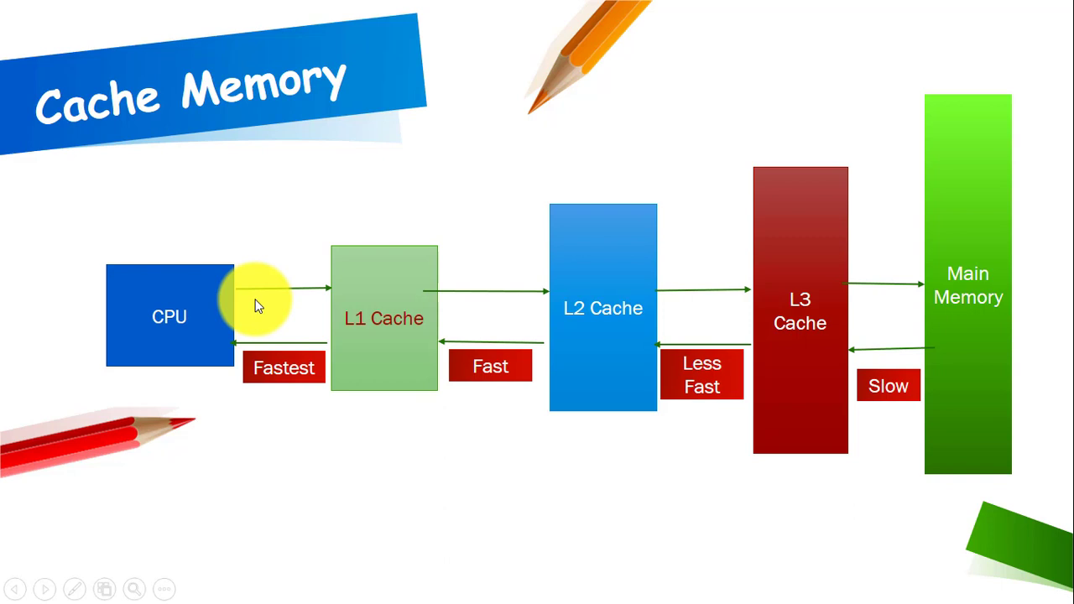
{"action": "mouse_move", "coordinate": [384, 323]}
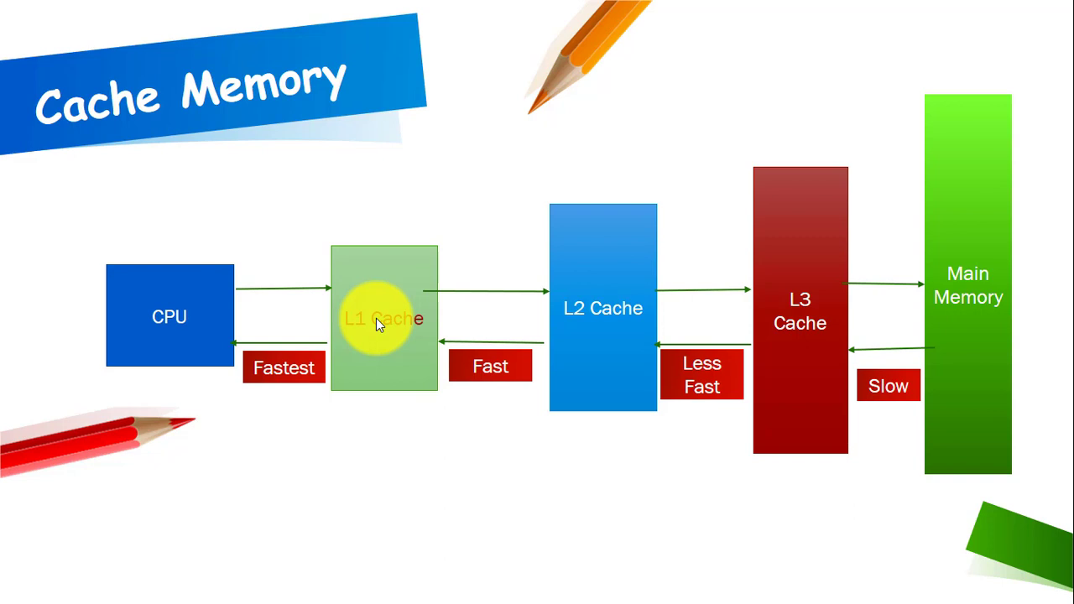
{"action": "mouse_move", "coordinate": [402, 289]}
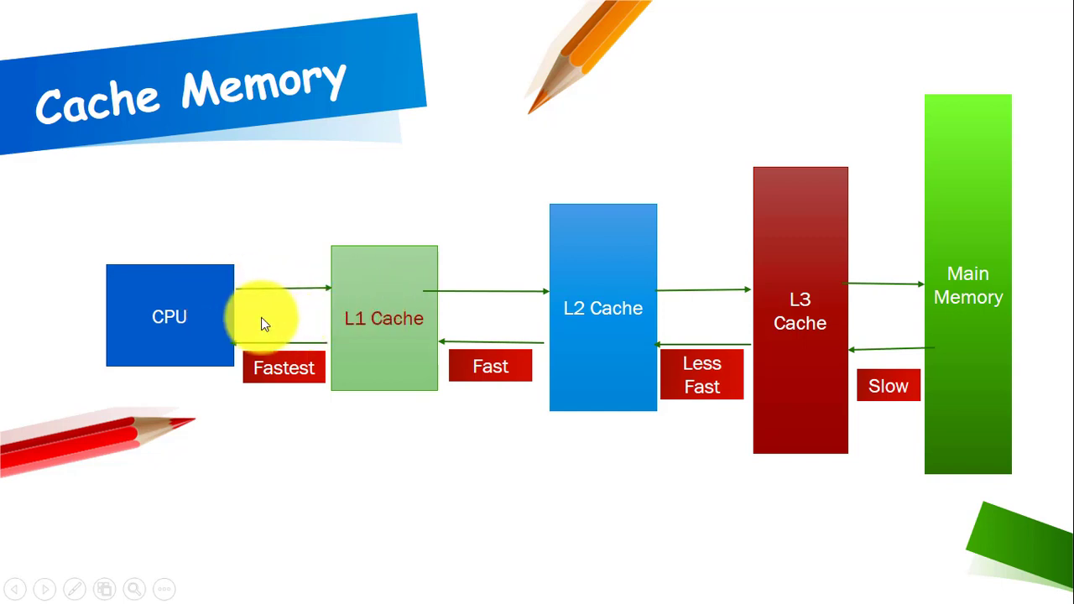
{"action": "mouse_move", "coordinate": [201, 323]}
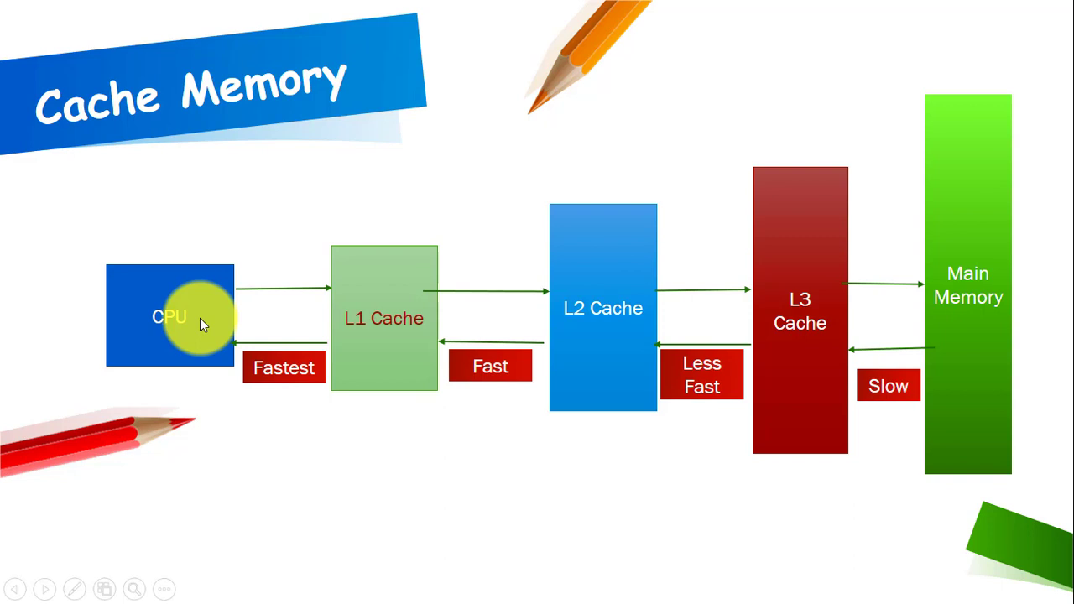
{"action": "mouse_move", "coordinate": [254, 329]}
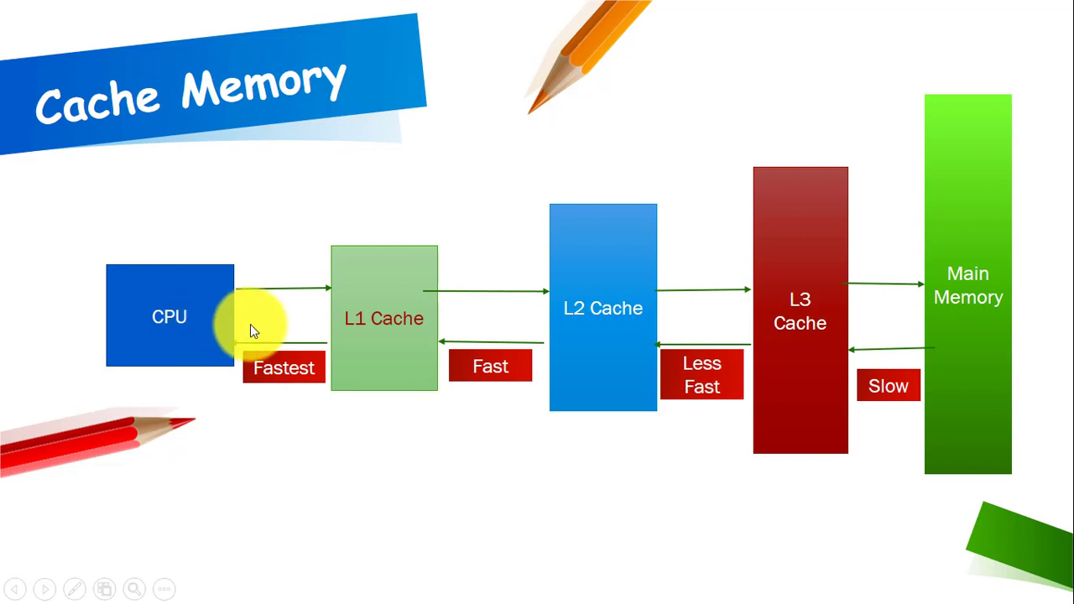
{"action": "mouse_move", "coordinate": [279, 329]}
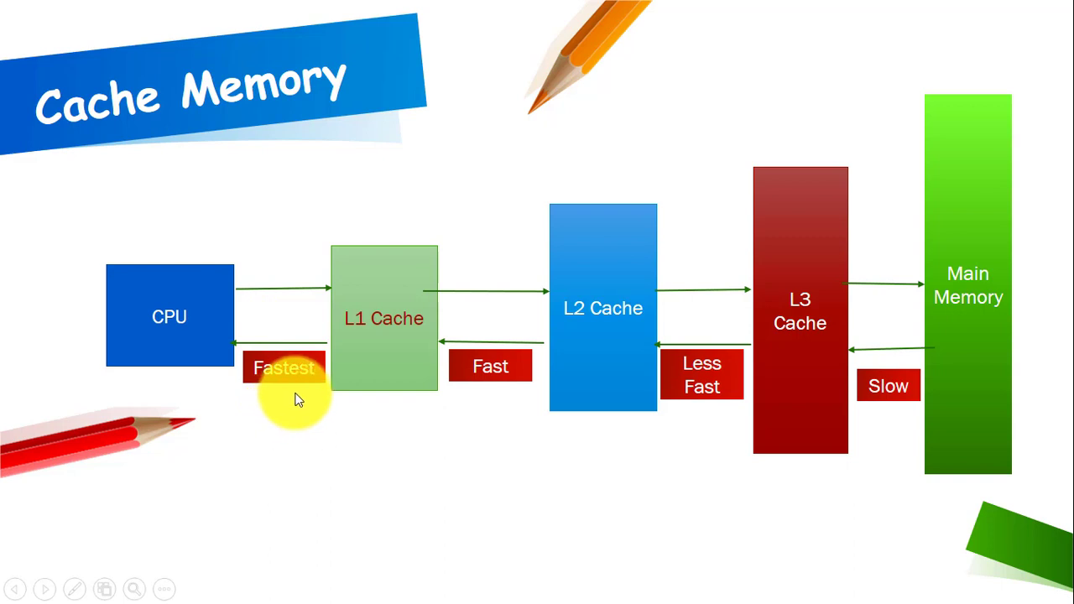
{"action": "mouse_move", "coordinate": [384, 307]}
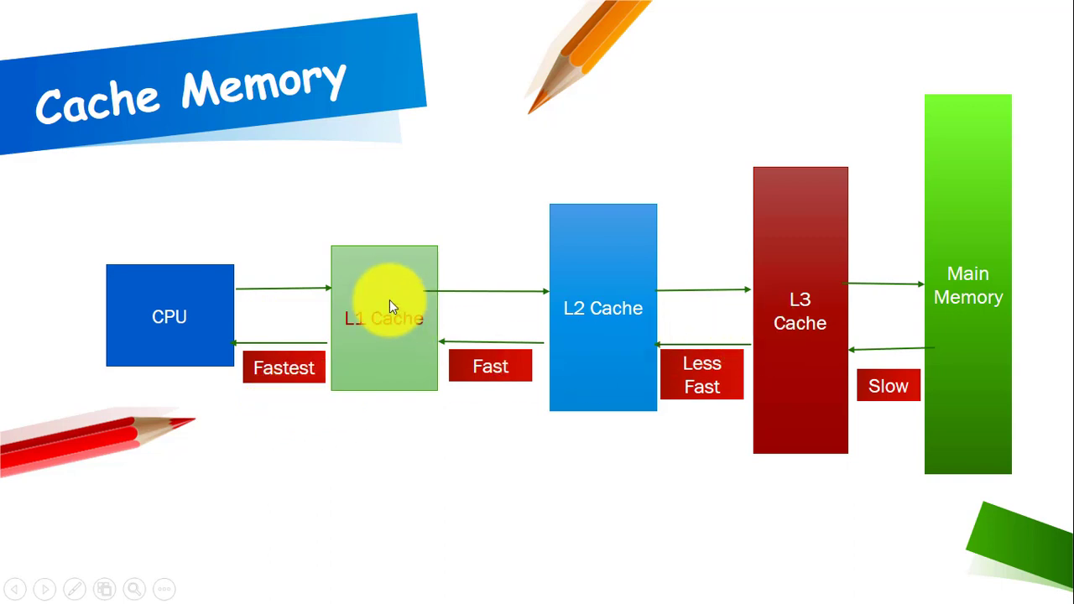
{"action": "mouse_move", "coordinate": [537, 301]}
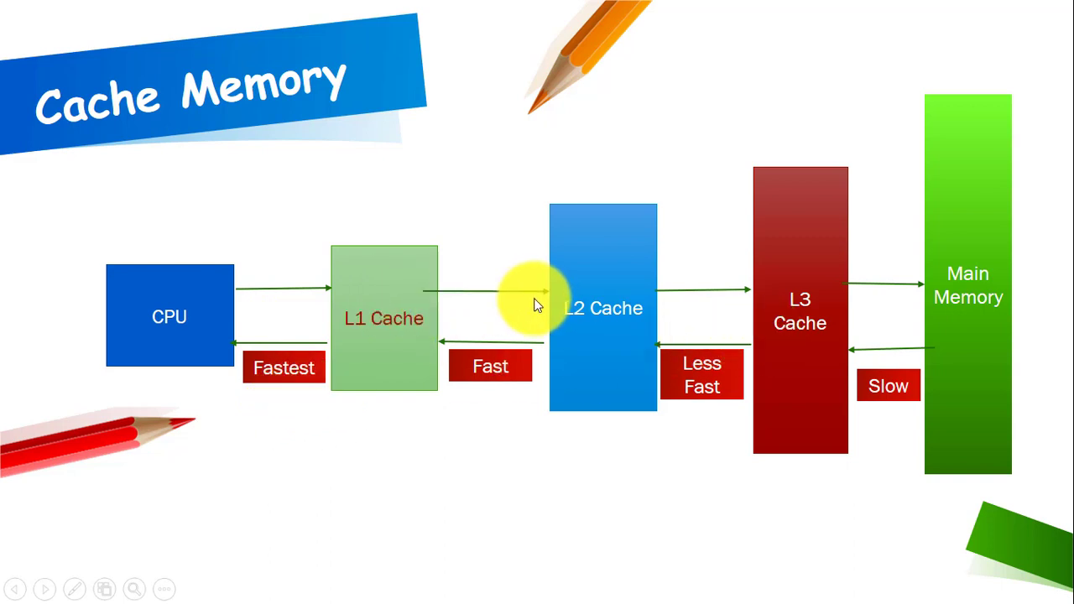
{"action": "mouse_move", "coordinate": [602, 319]}
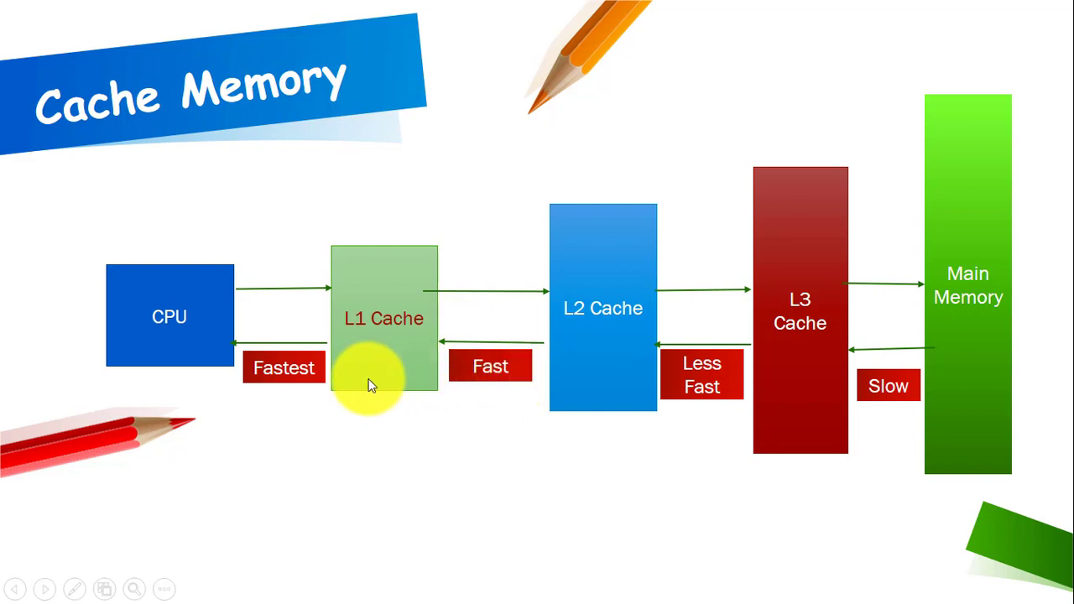
{"action": "mouse_move", "coordinate": [344, 373]}
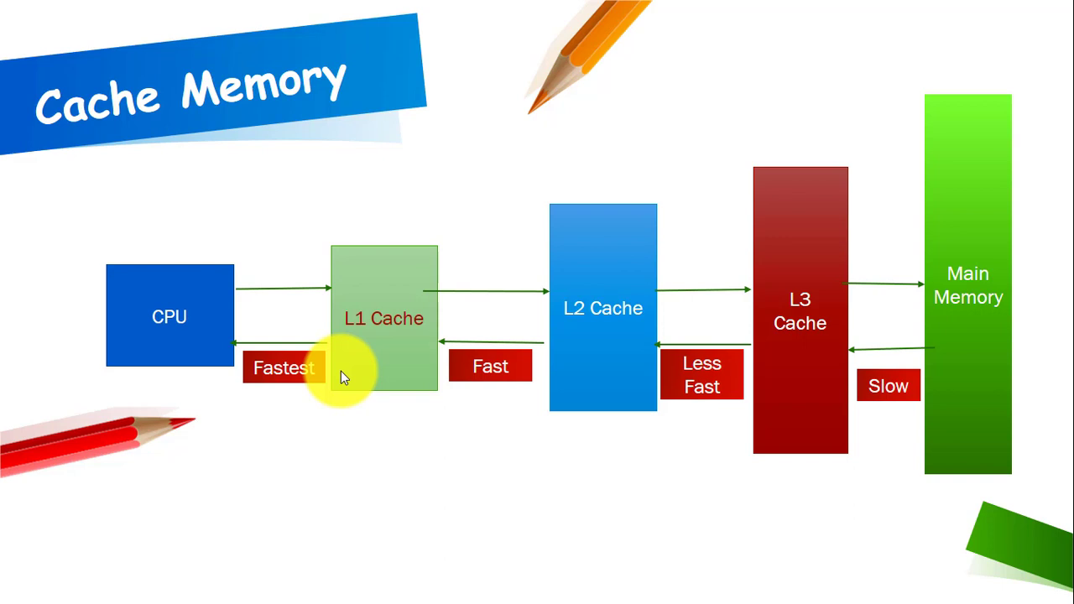
{"action": "mouse_move", "coordinate": [787, 321]}
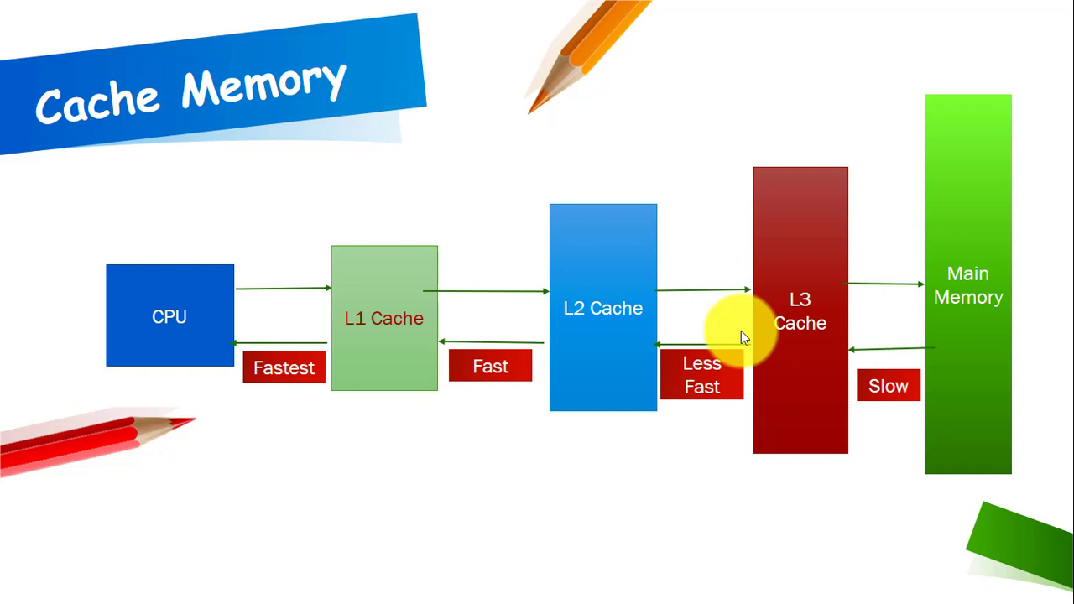
{"action": "mouse_move", "coordinate": [390, 268]}
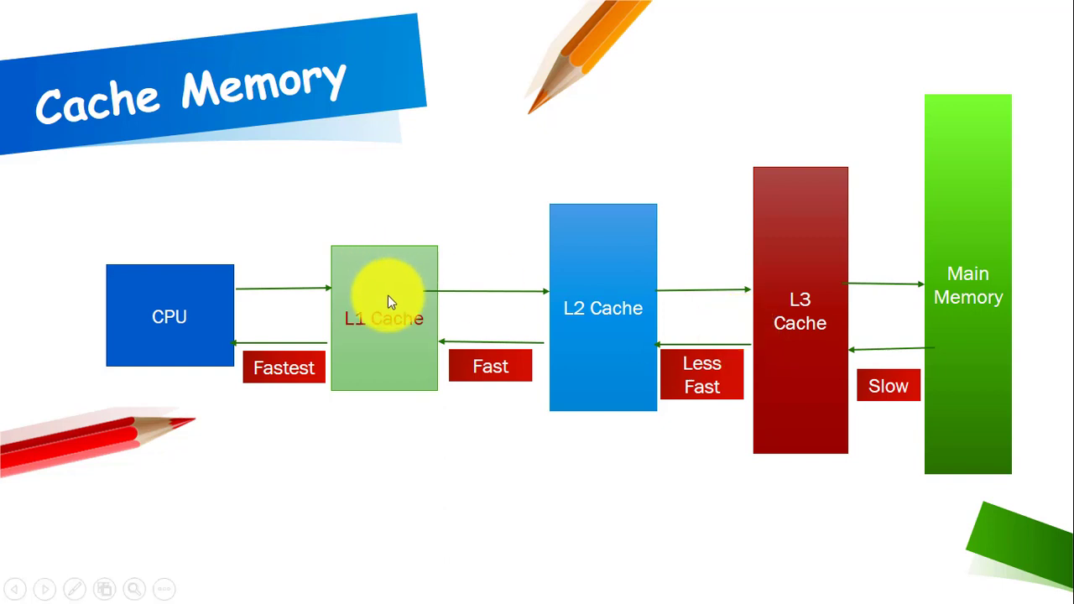
{"action": "mouse_move", "coordinate": [579, 289]}
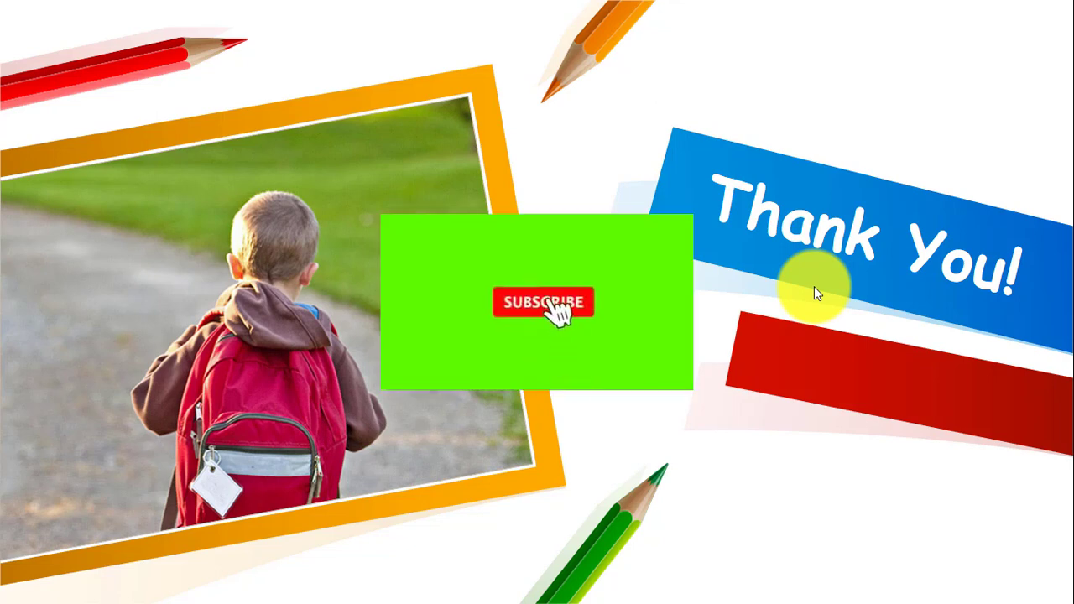
- Advance past the cache hierarchy diagram to the closing 'Thank You!' slide
{"action": "left_click", "coordinate": [543, 302]}
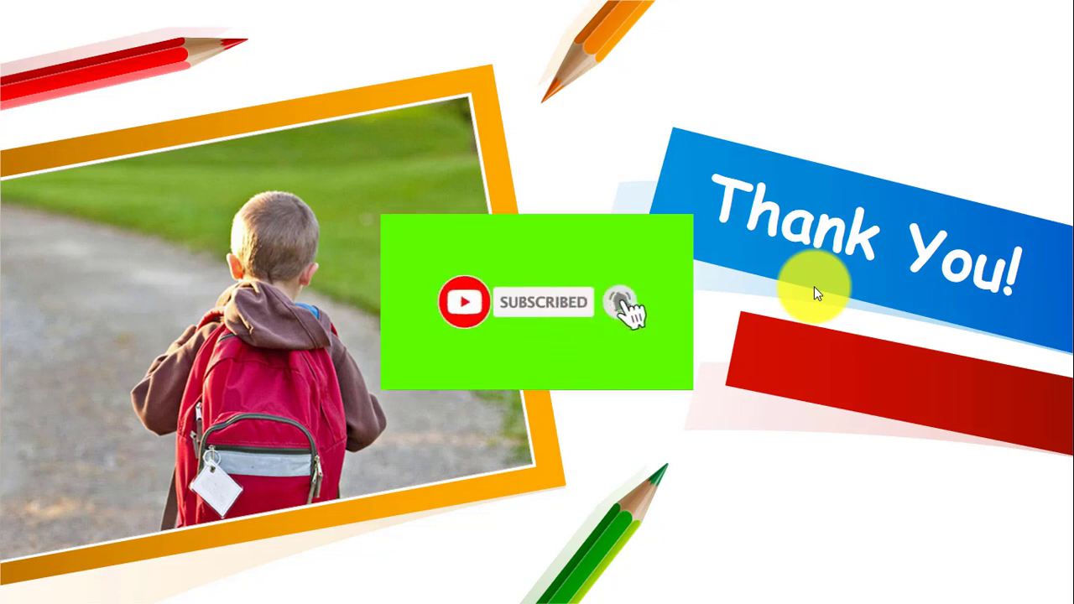